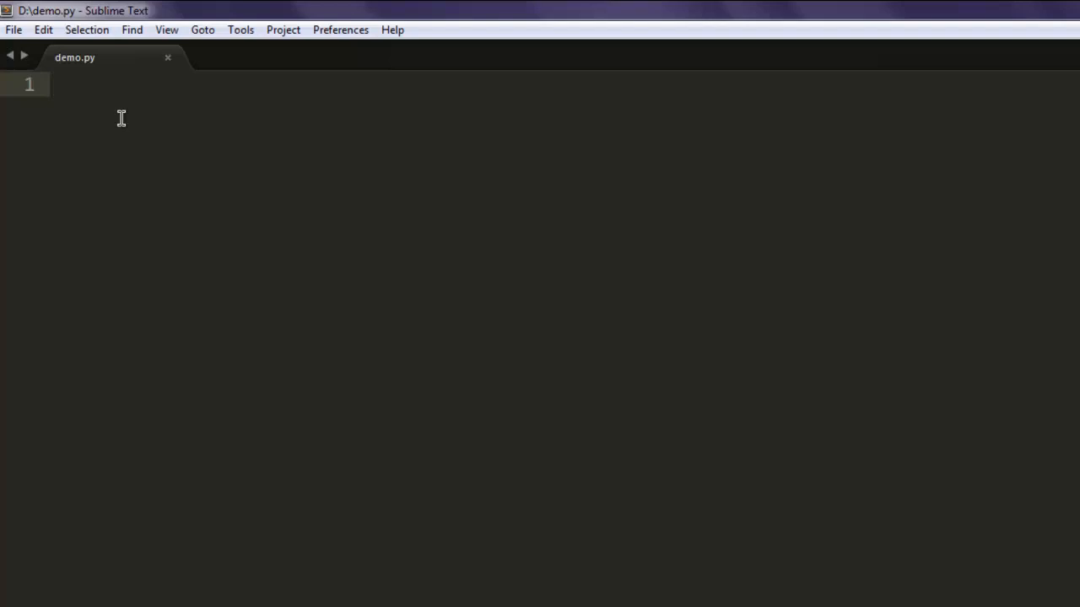
- Write the import lines for matplotlib.pyplot as plt and numpy as np
type("import matplo")
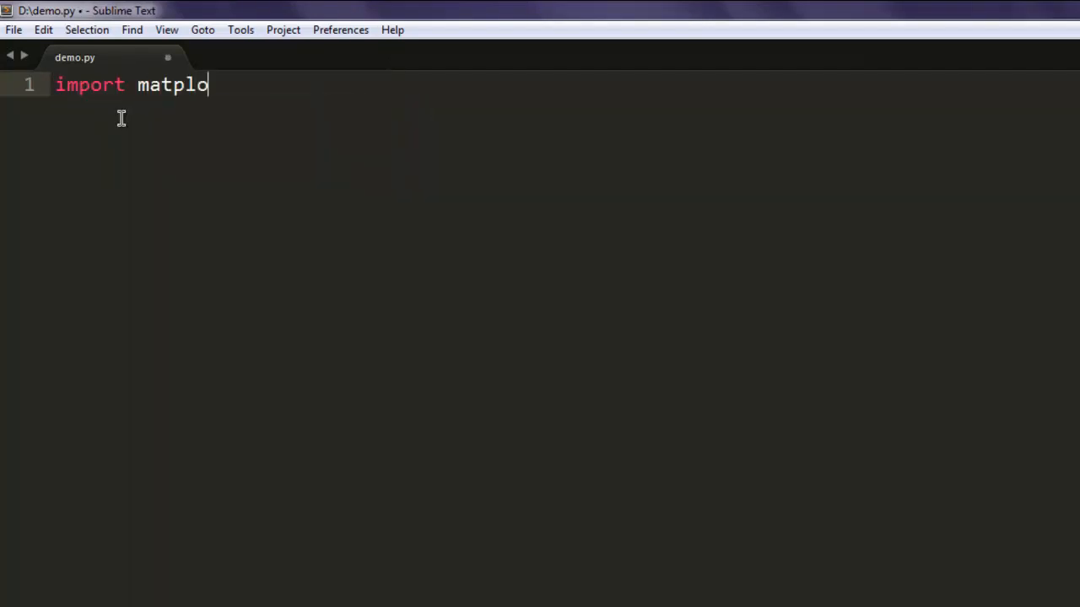
type("tlib.pyplot as pl")
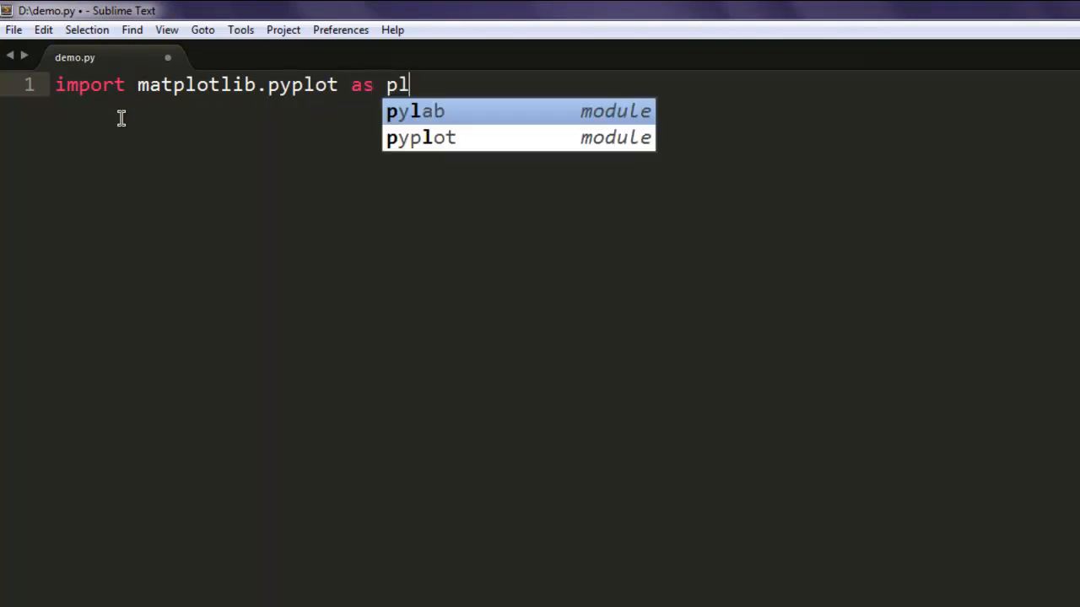
key("backspace")
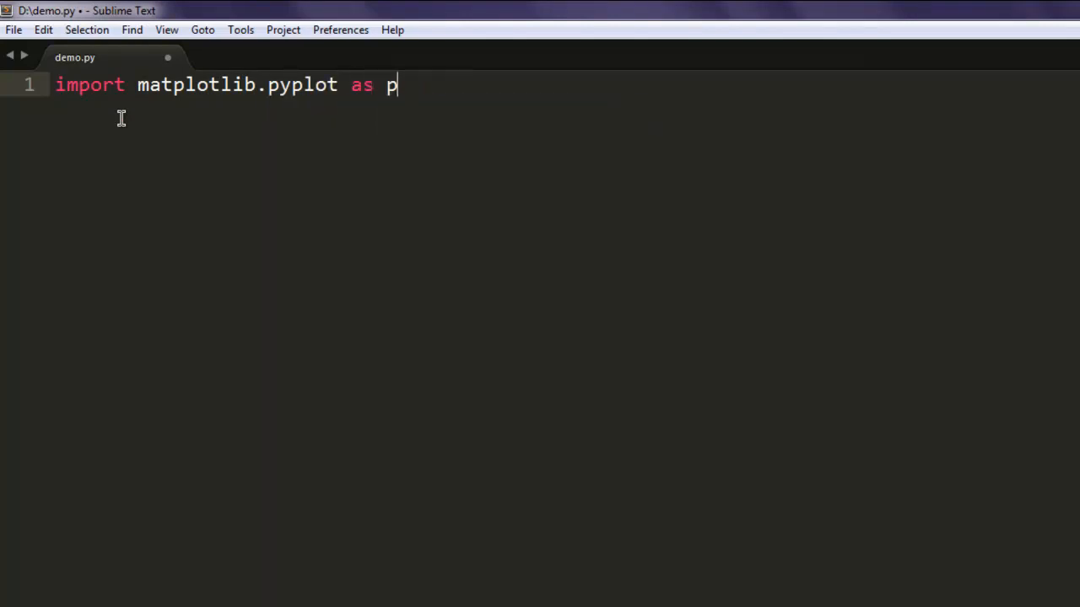
type("lt")
type("import")
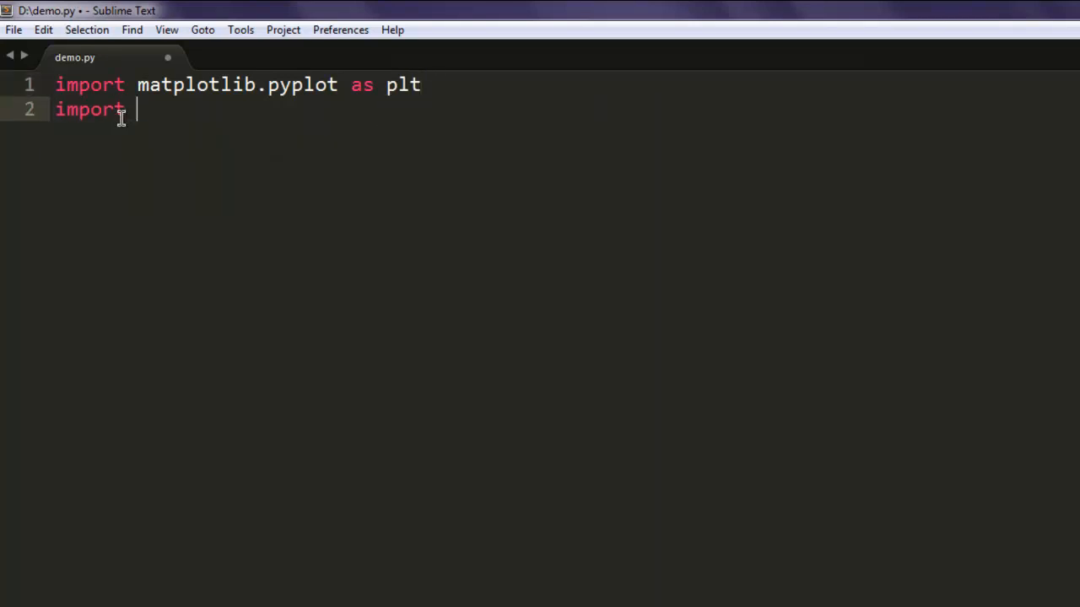
type("numpy")
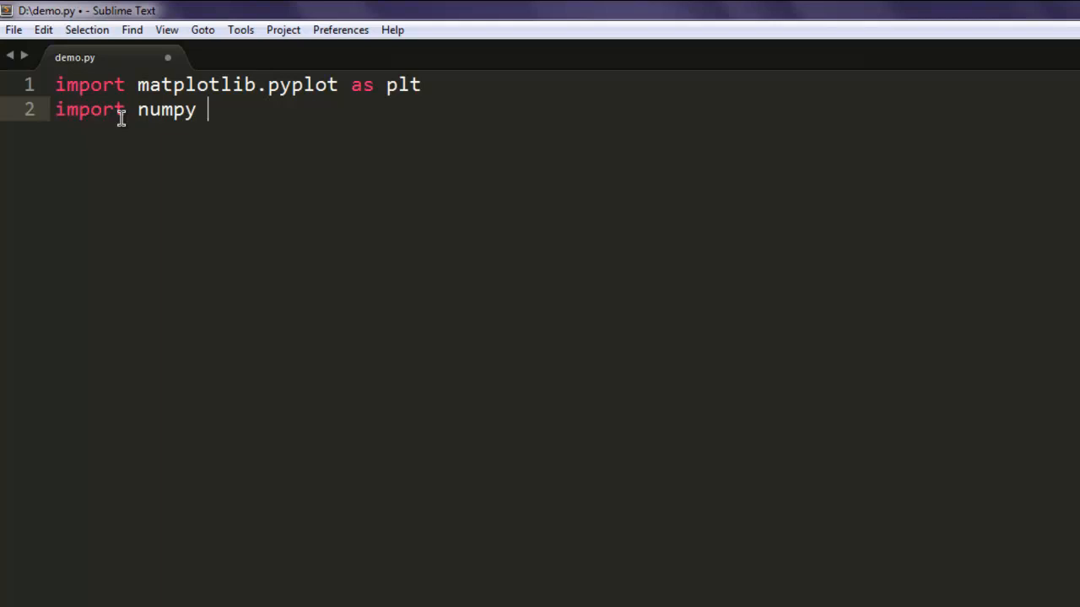
type("as np")
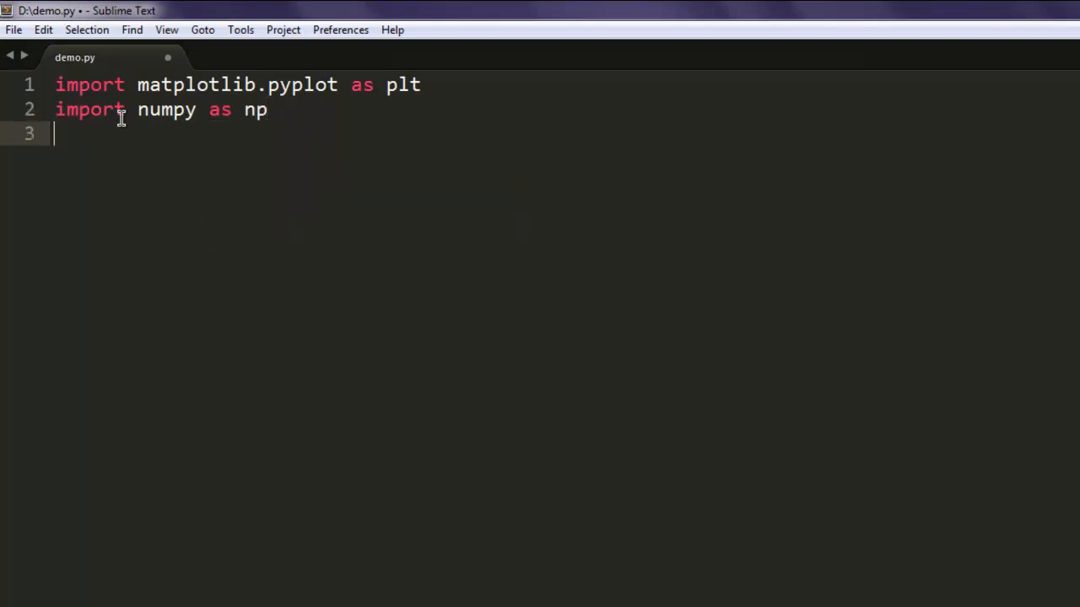
- Add from matplotlib import cm and leave a blank line after the imports
type("from")
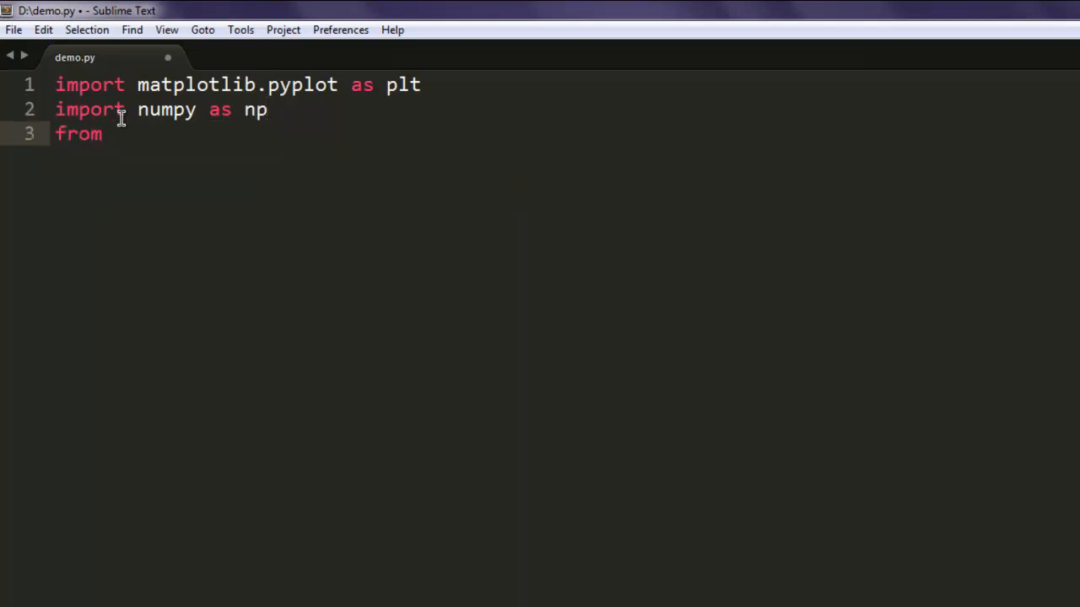
type("matplotlib")
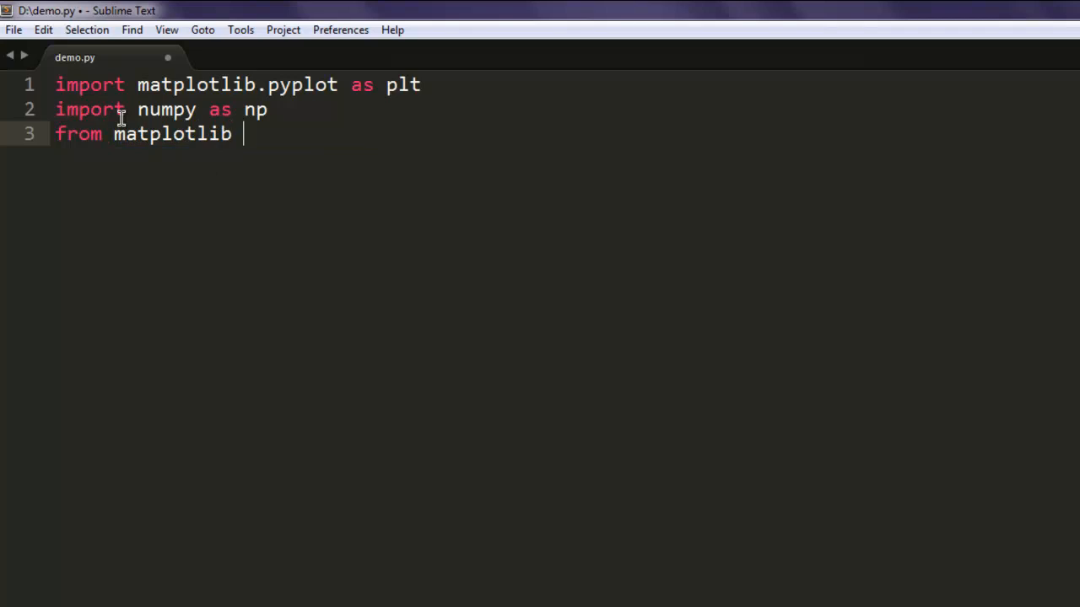
type("import cm")
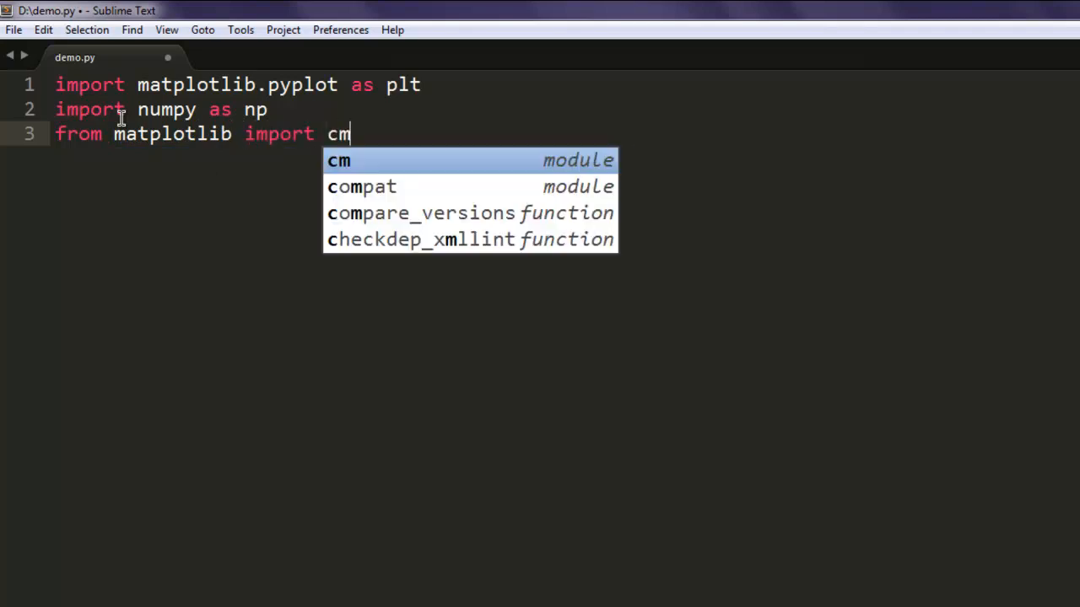
key("Enter")
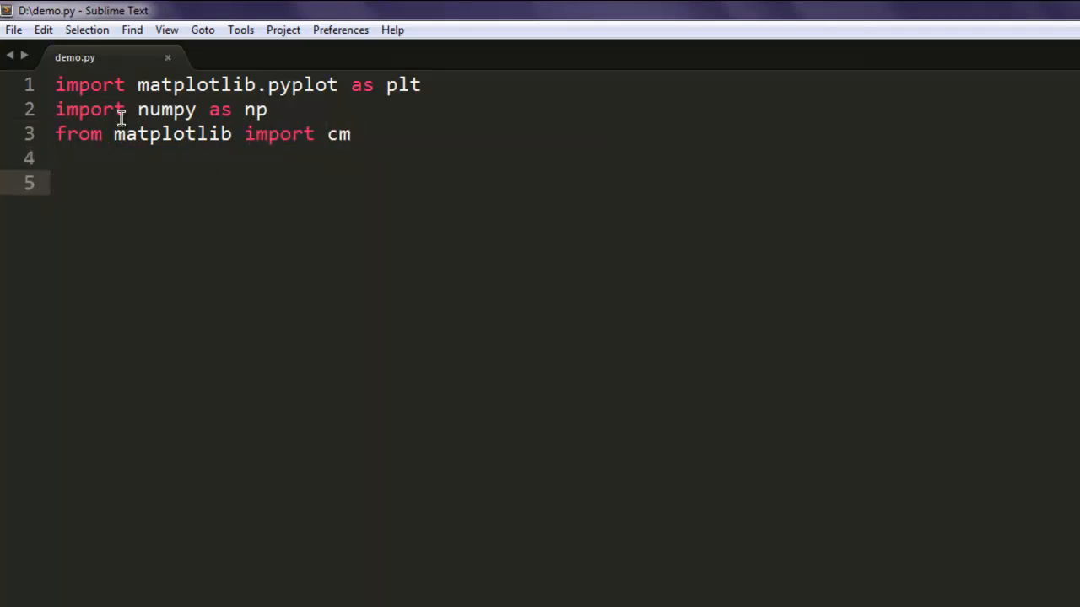
- Create the figure with fig = plt.figure()
type("fig =")
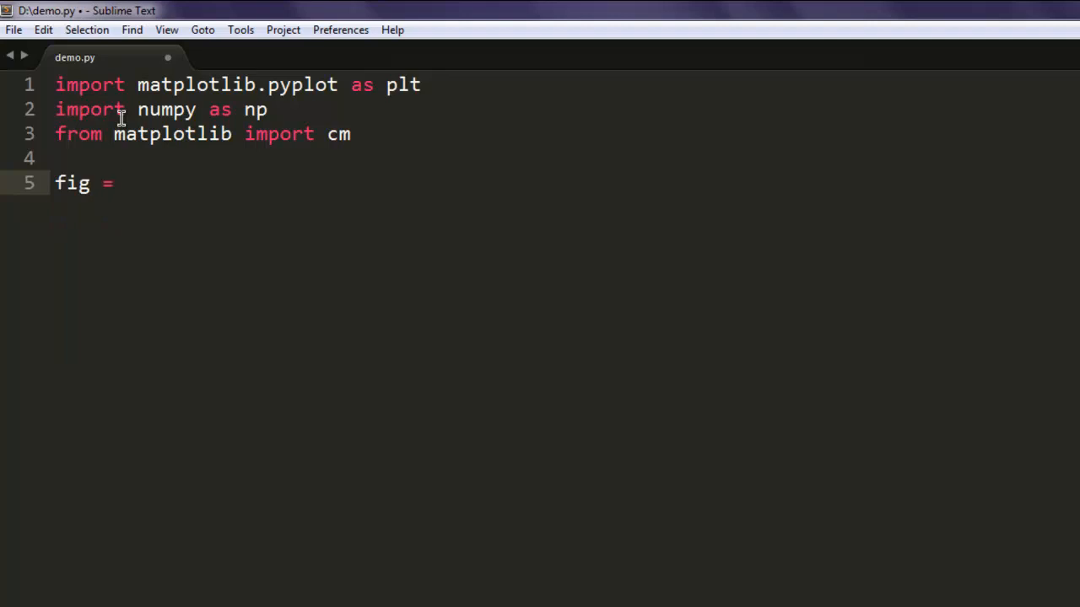
type("plt.figure(")
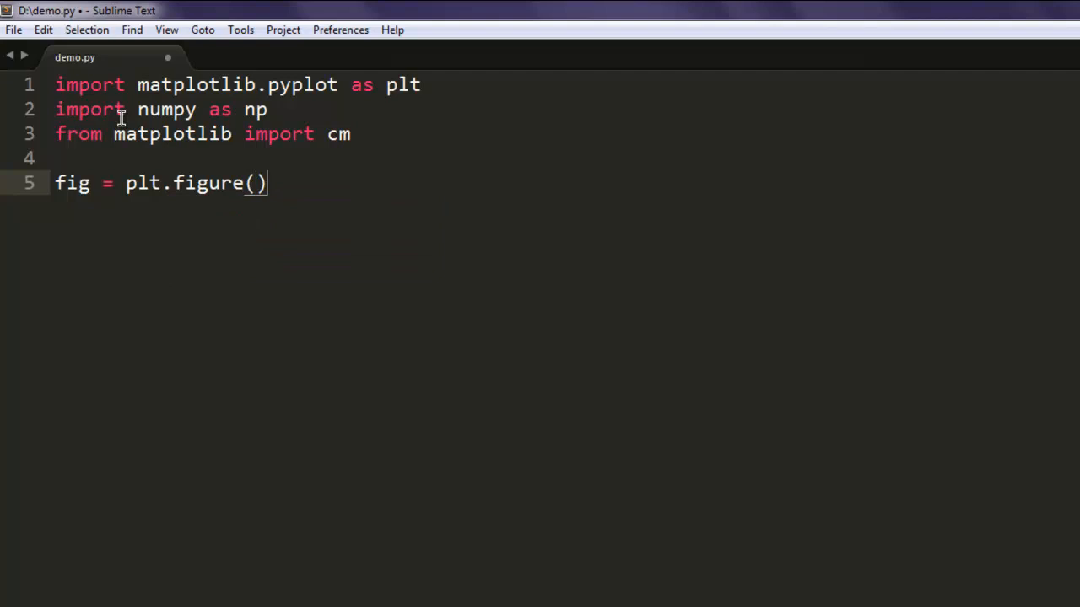
key("Return")
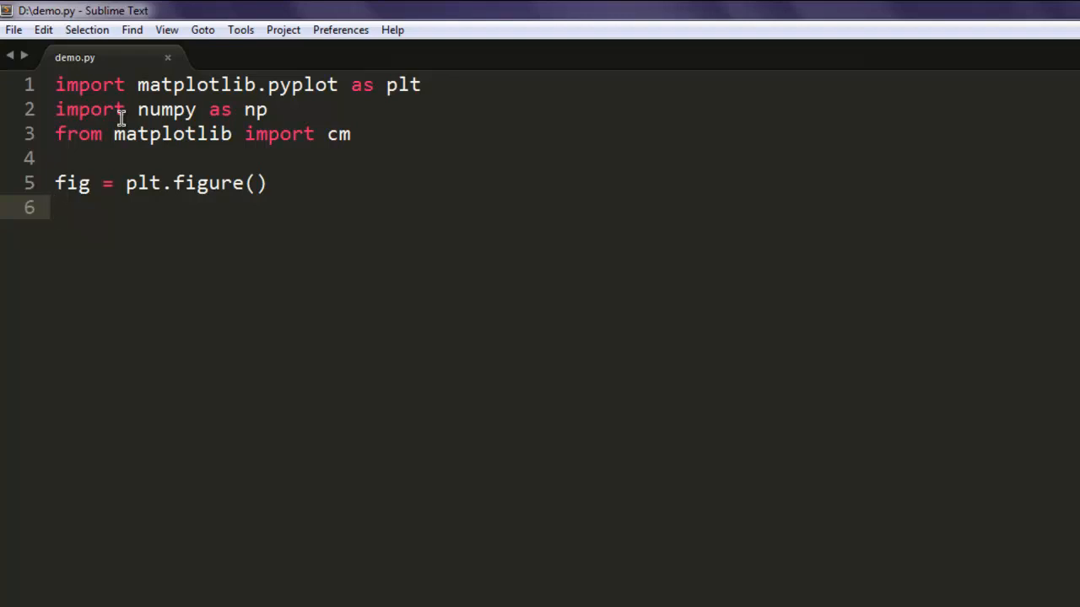
- Add a single axes with ax = fig.add_subplot(111)
type("ax = fig.")
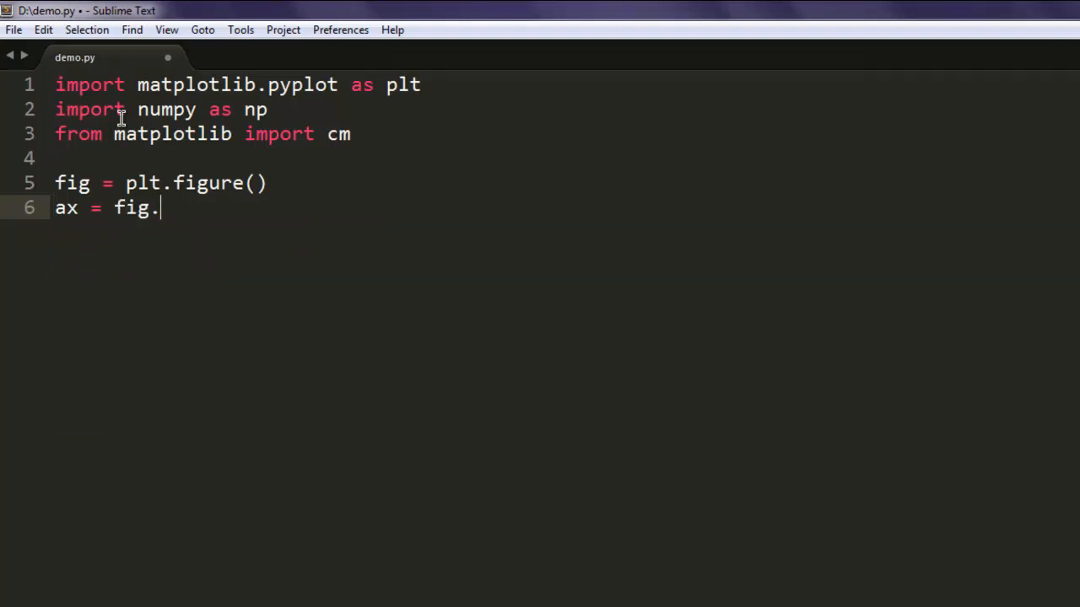
type("a")
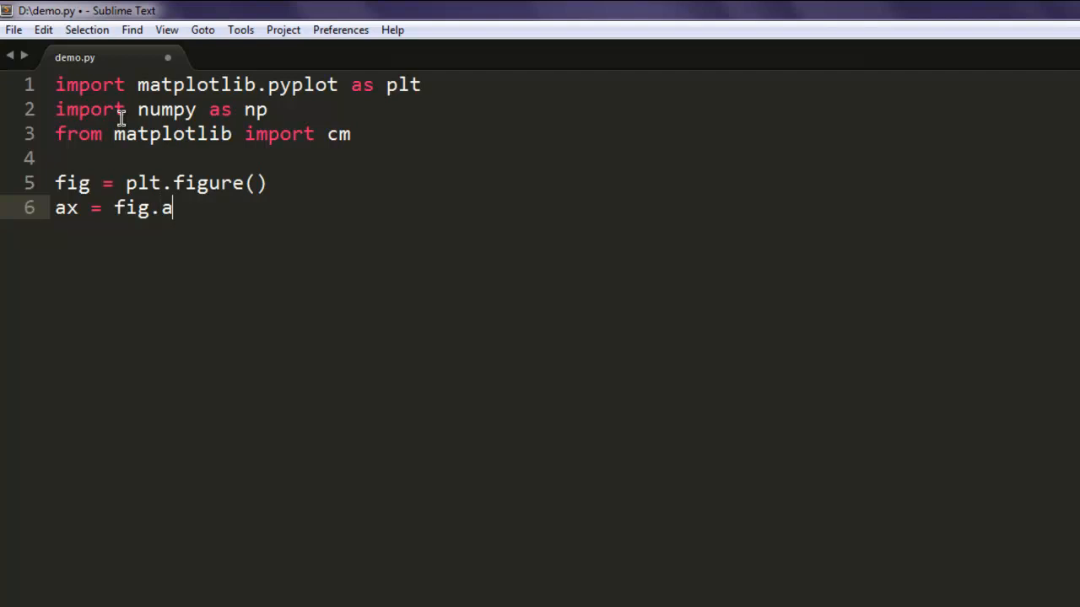
type("dd_su")
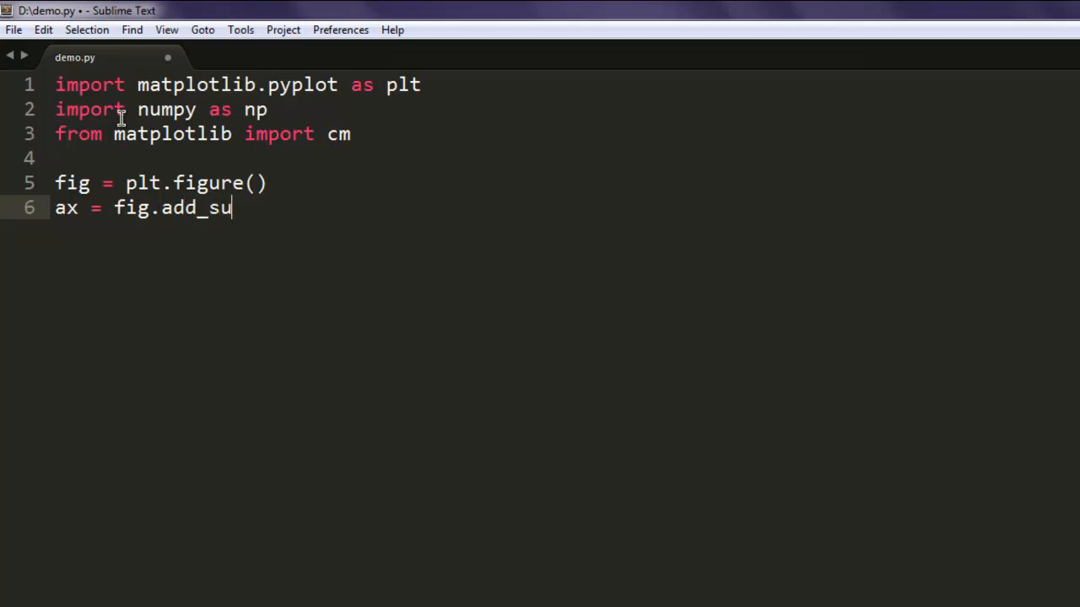
type("bplot")
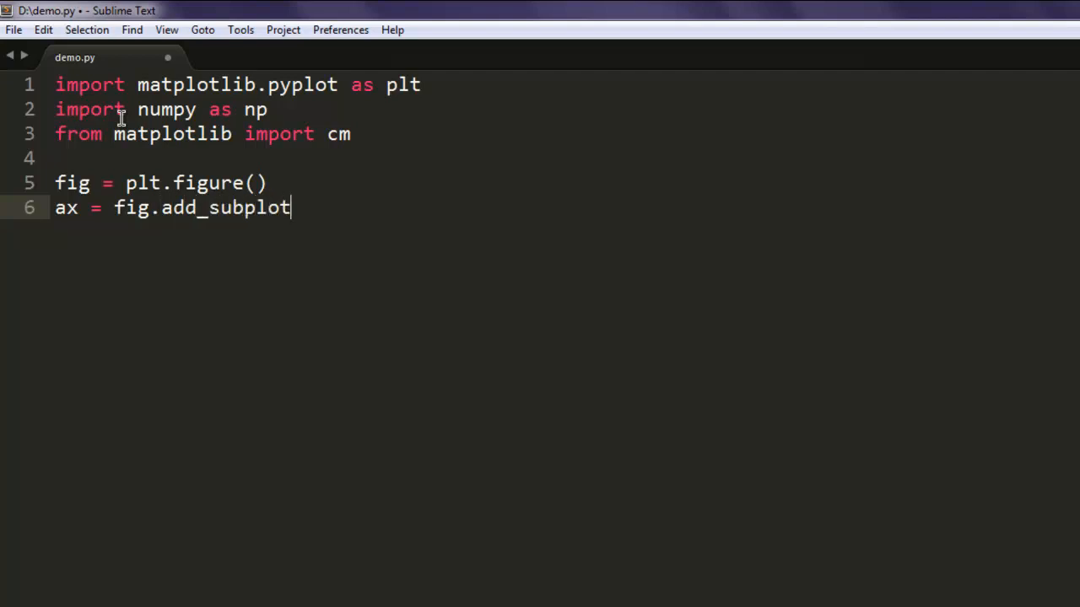
type("(111)")
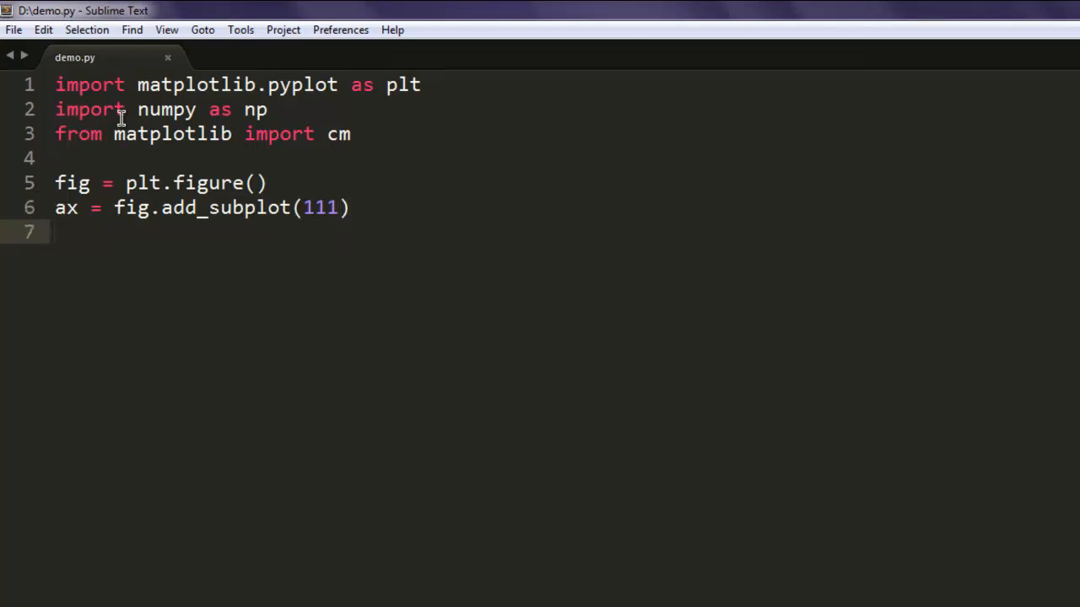
- Define u = np.linspace(-1,1,100), removing the leftover stop placeholder
type("u =")
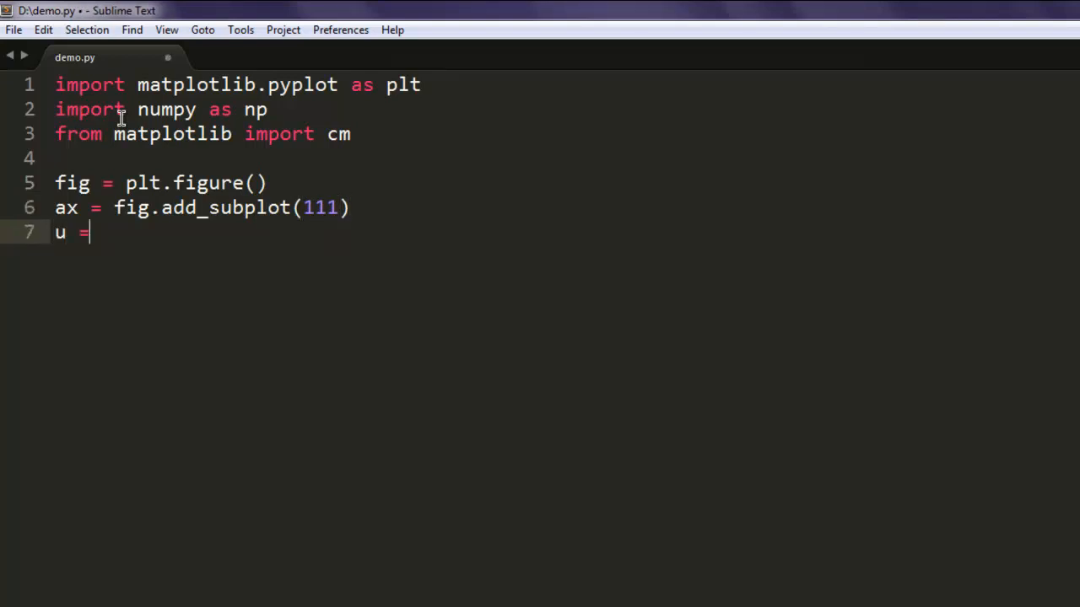
type("np.")
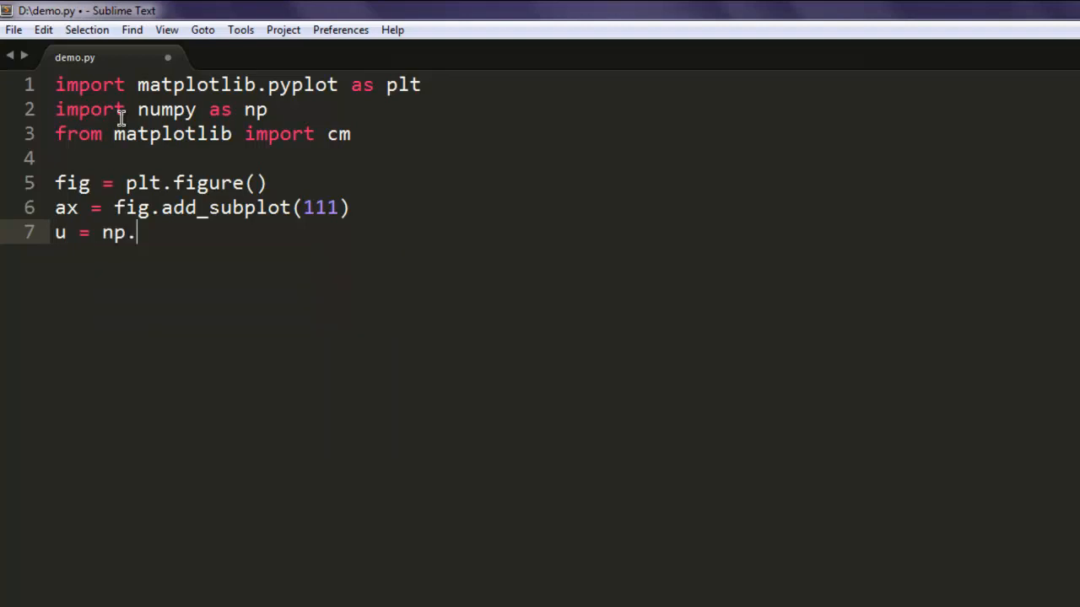
type("l")
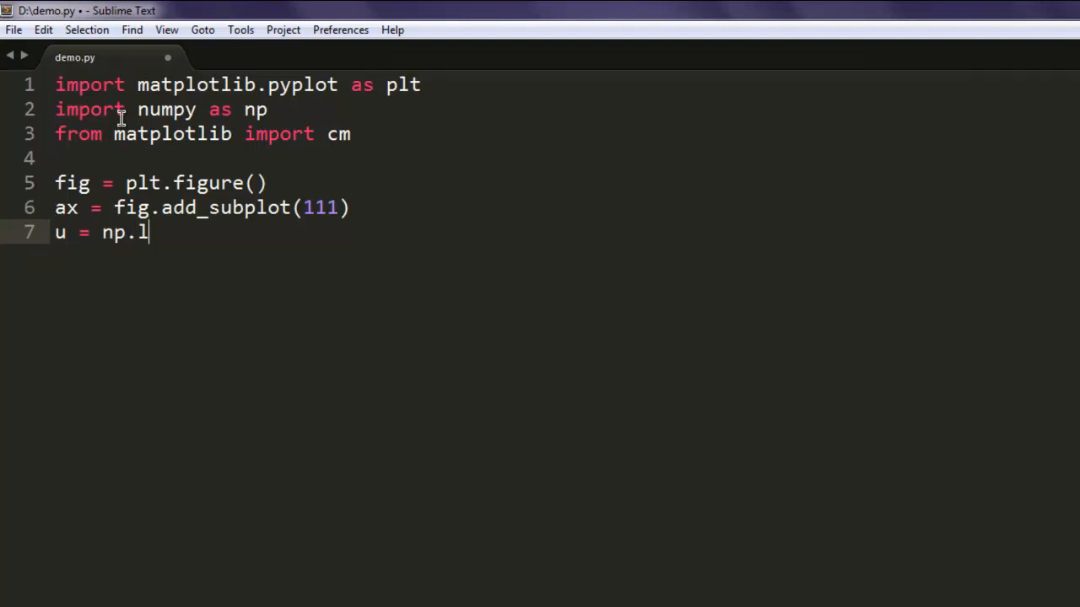
type("inspace()")
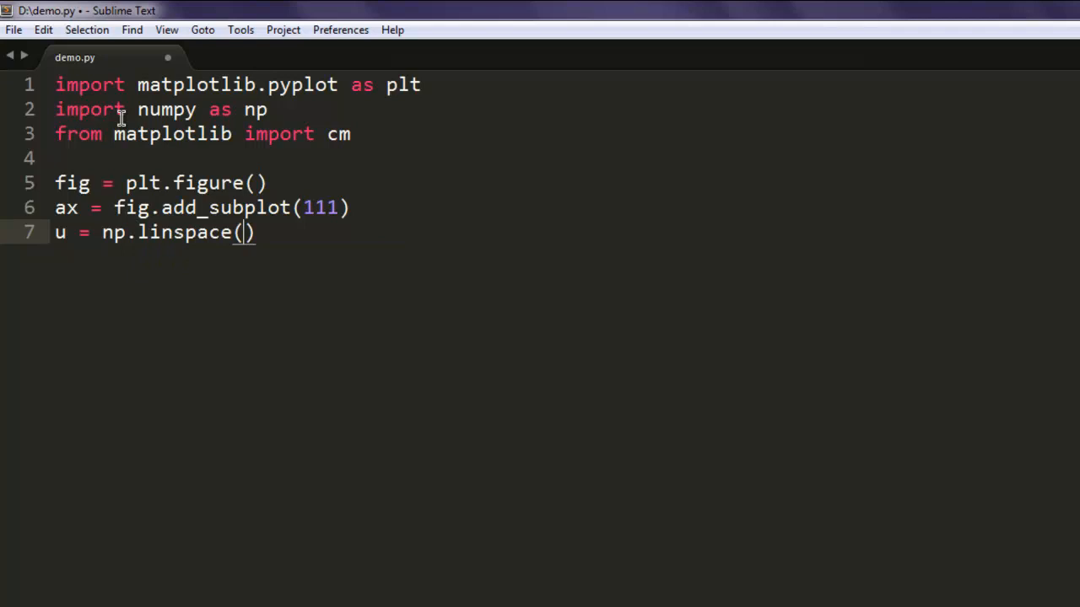
type("start, stop")
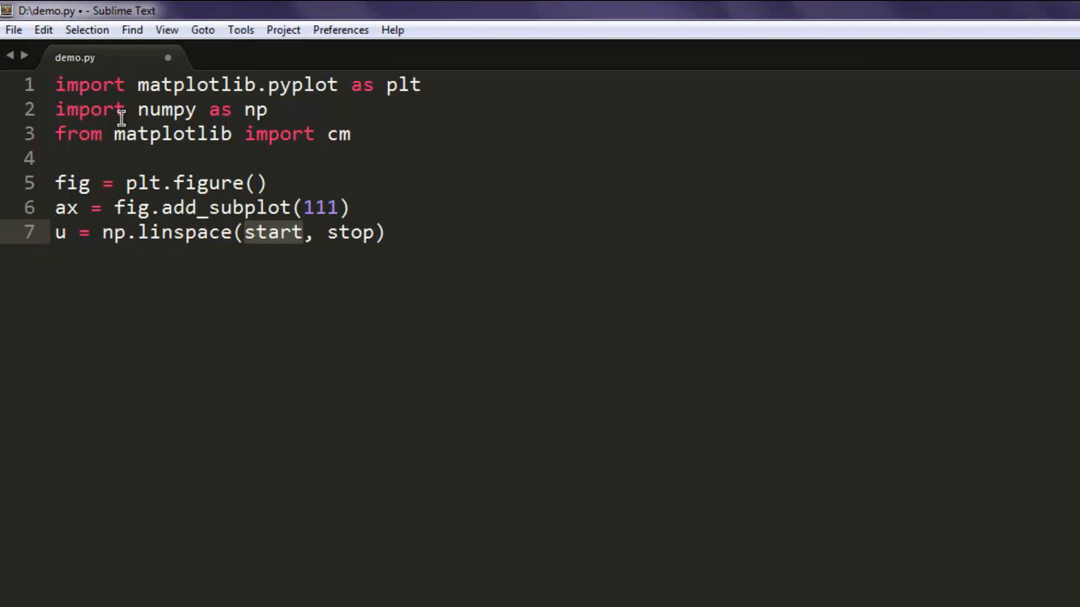
type("-1,")
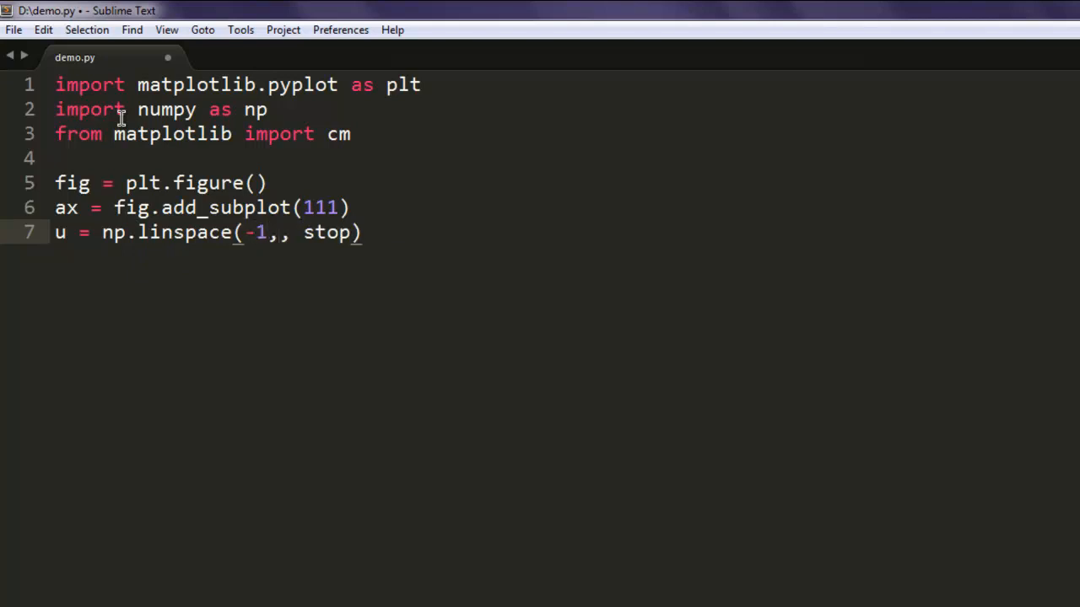
type("1,1")
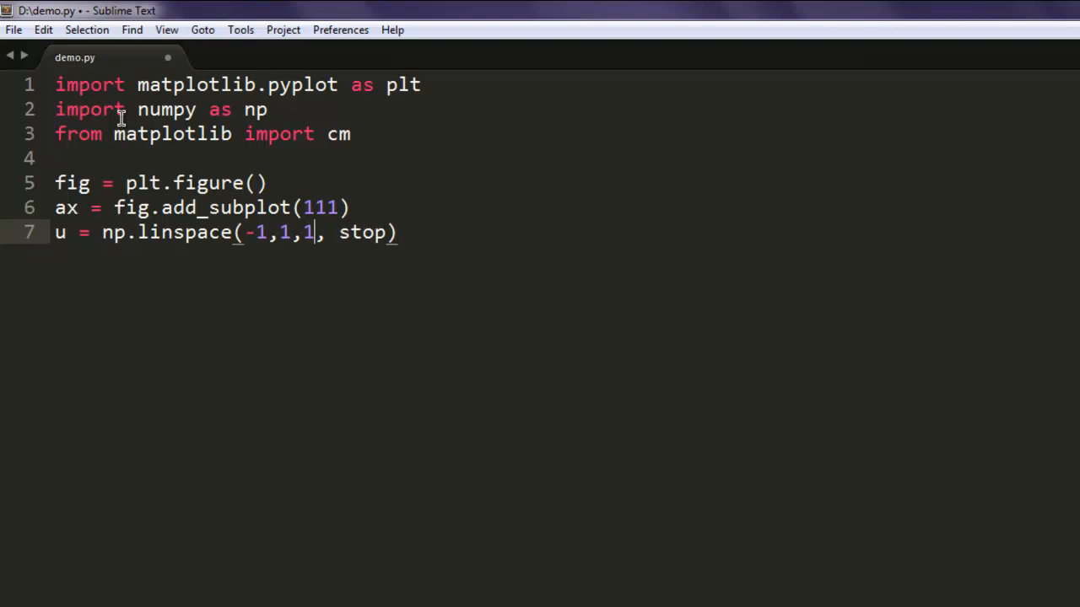
type("00")
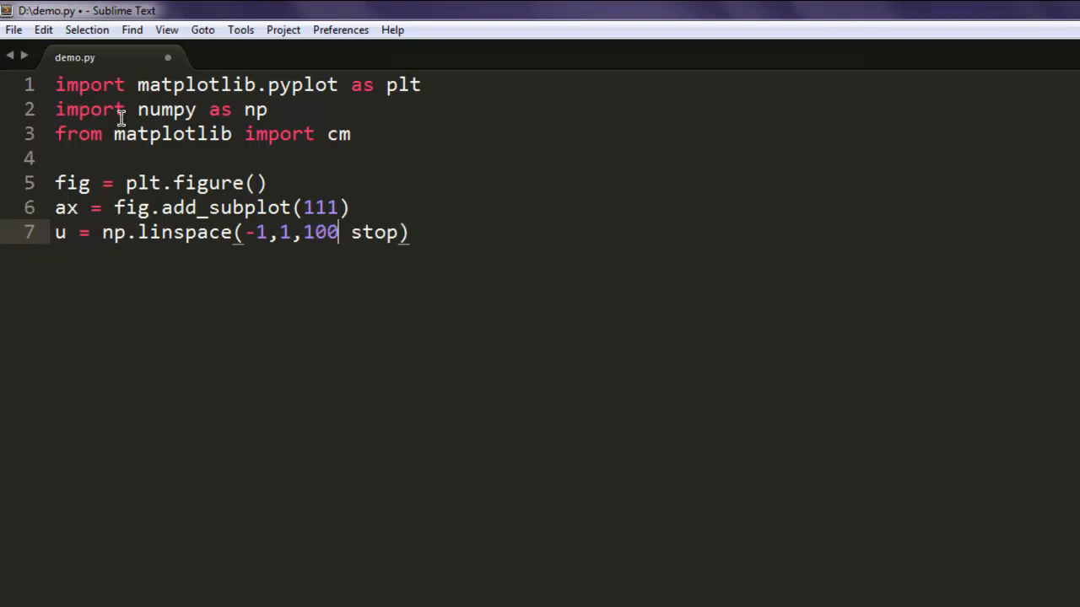
key("Backspace")
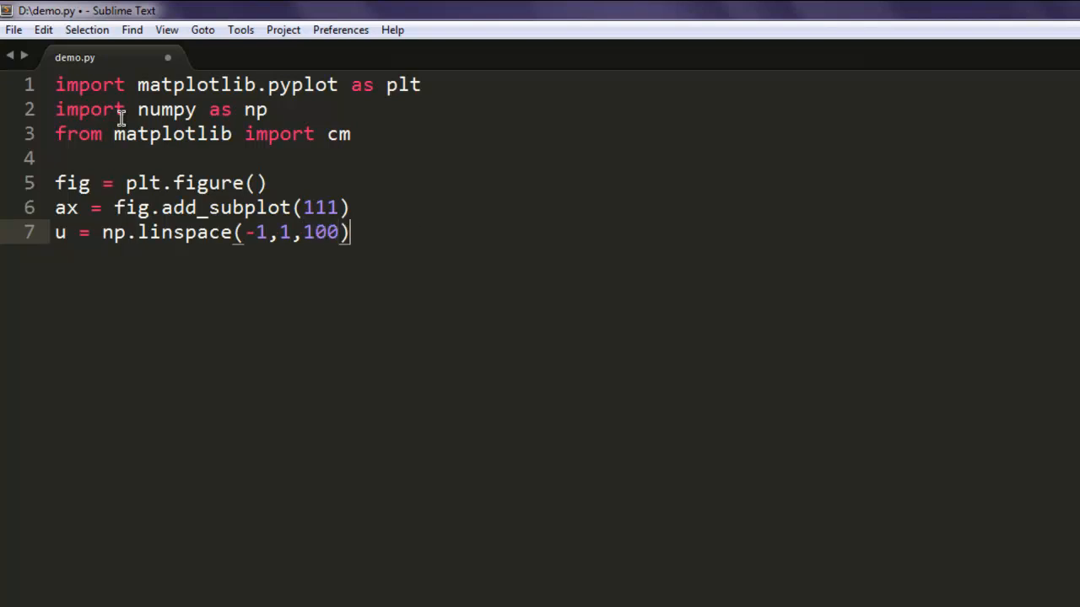
key("Return")
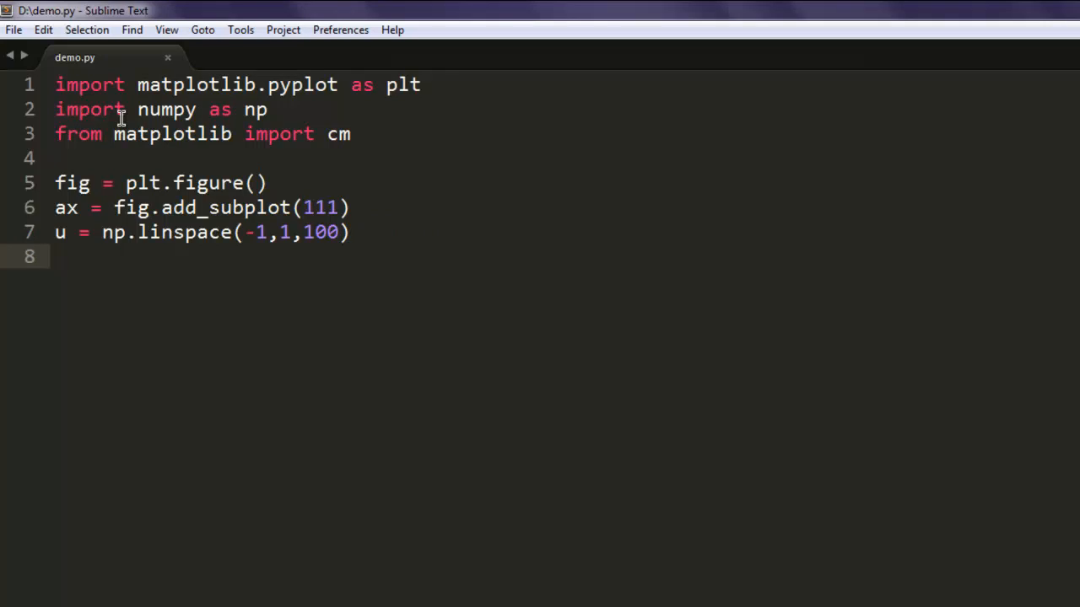
- Build the coordinate grid with x, y = np.meshgrid(u,u)
type("x,")
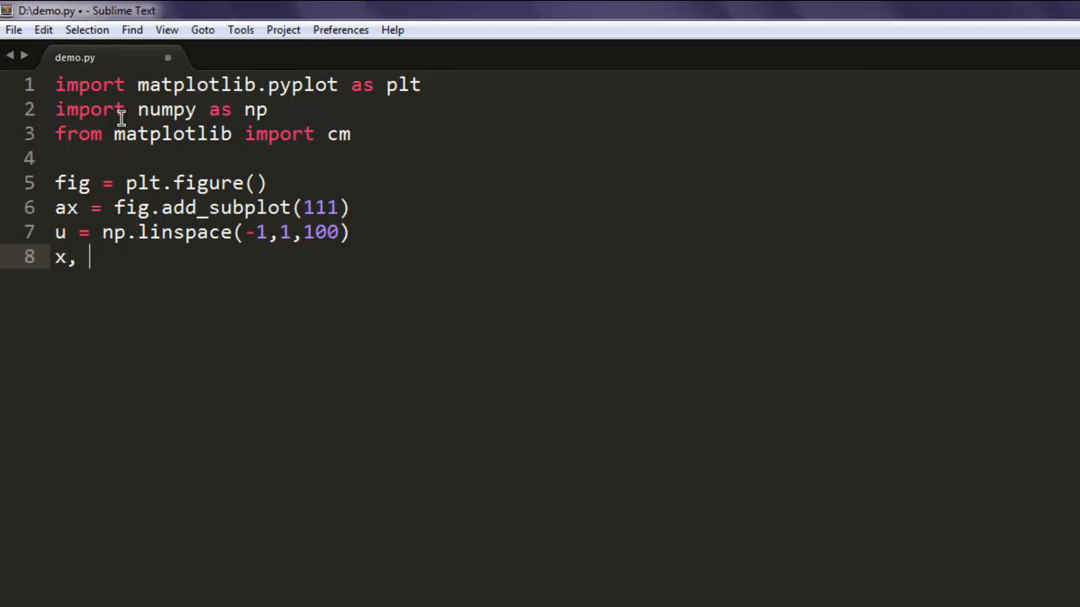
type("y =")
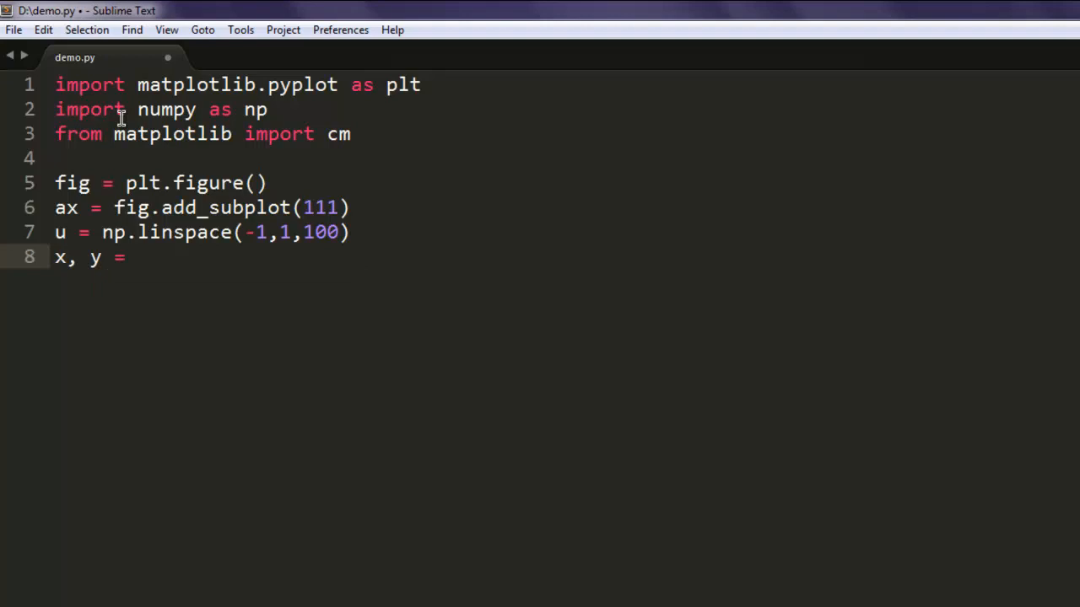
type("np.m")
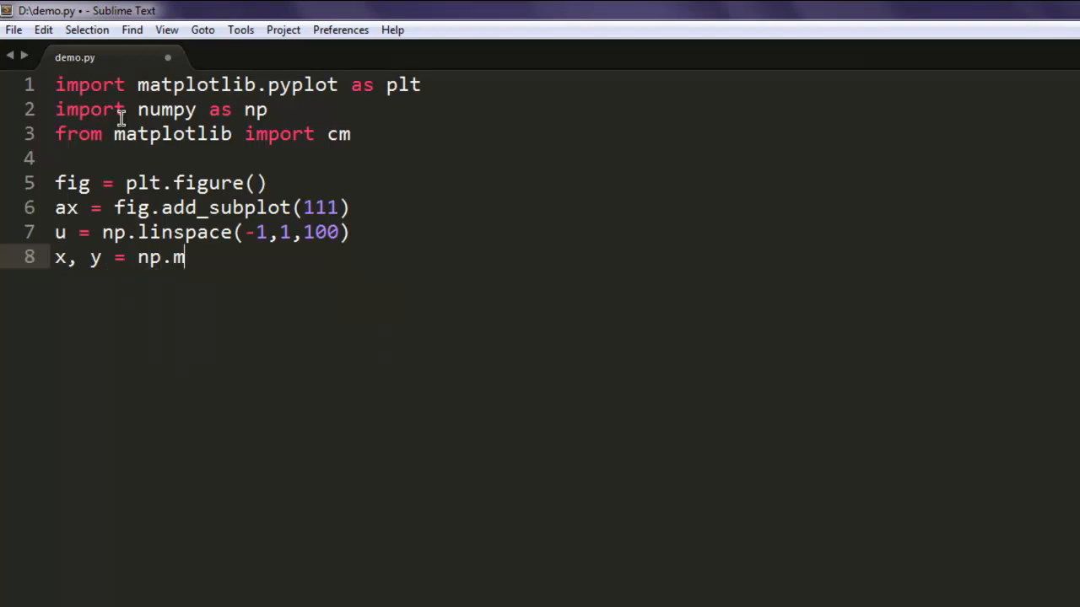
type("eshgrid()")
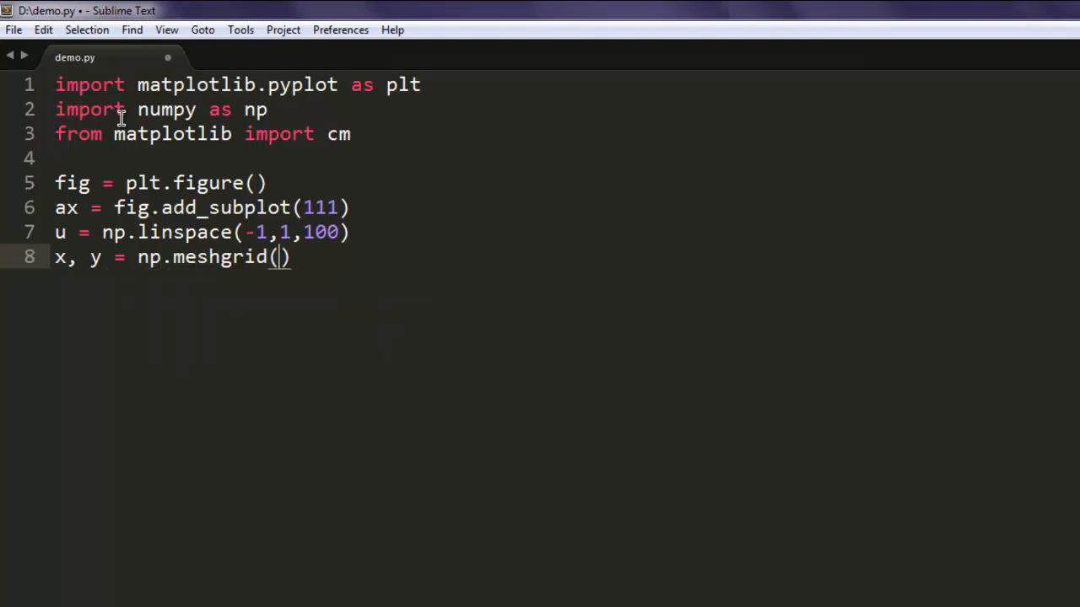
type("u")
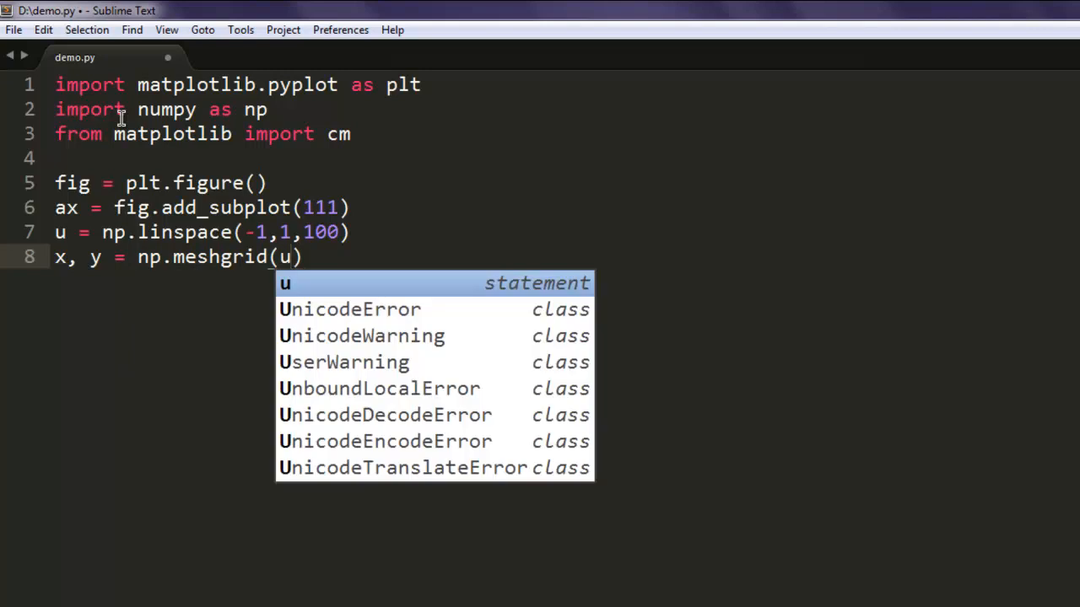
type(",u")
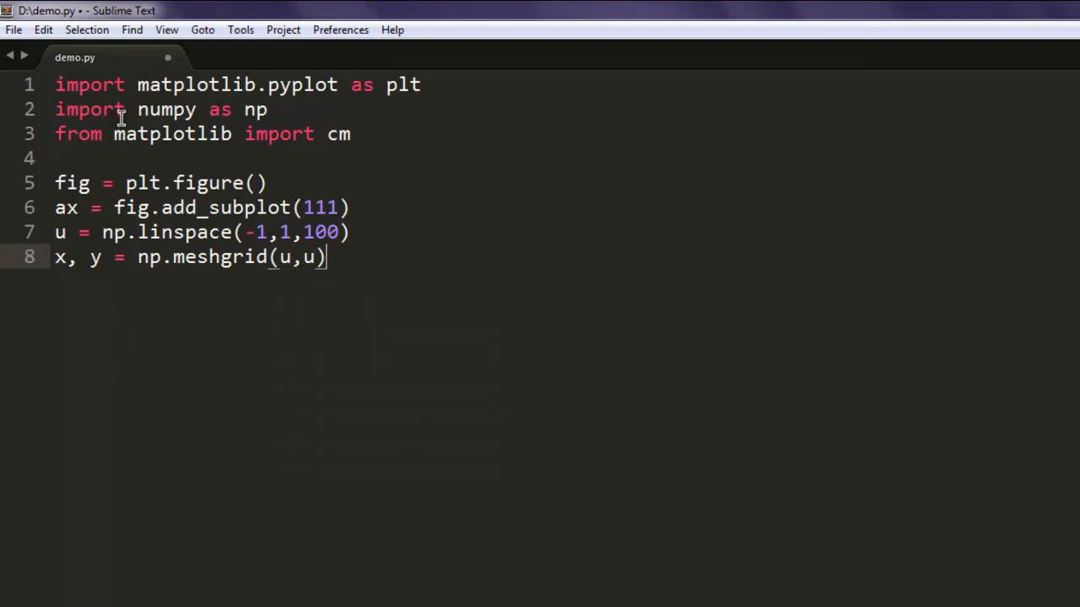
key("Return")
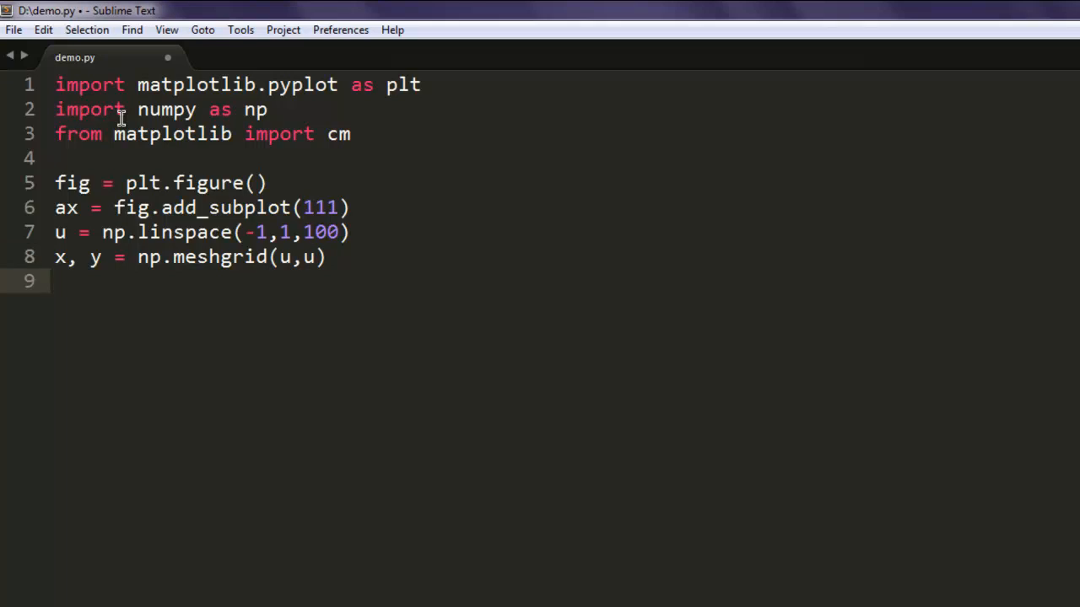
- Compute z = x**2 + y**2 over the grid
type("z =")
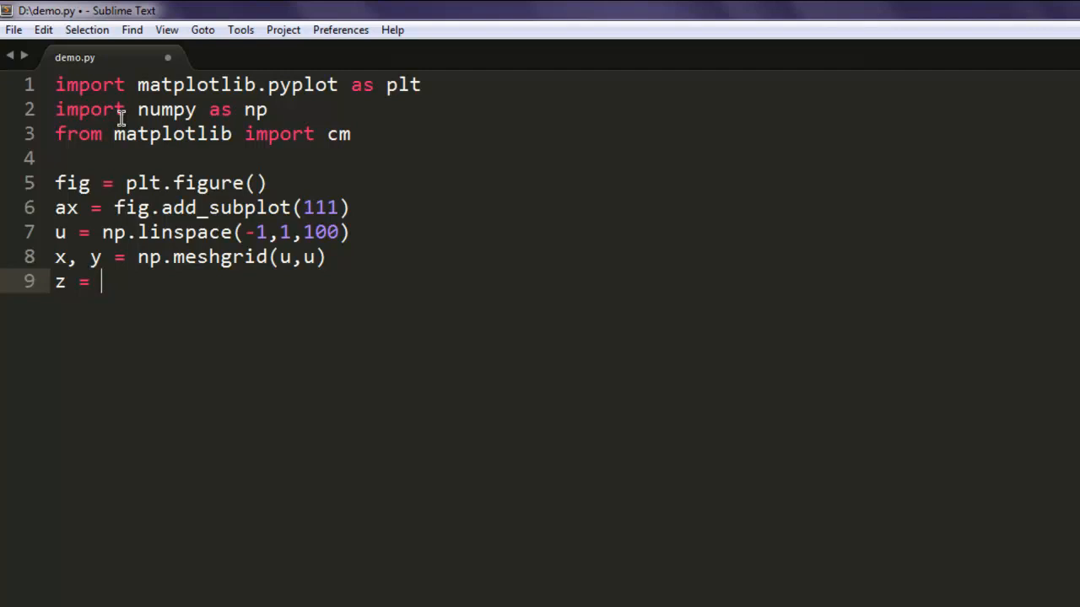
type("x**2")
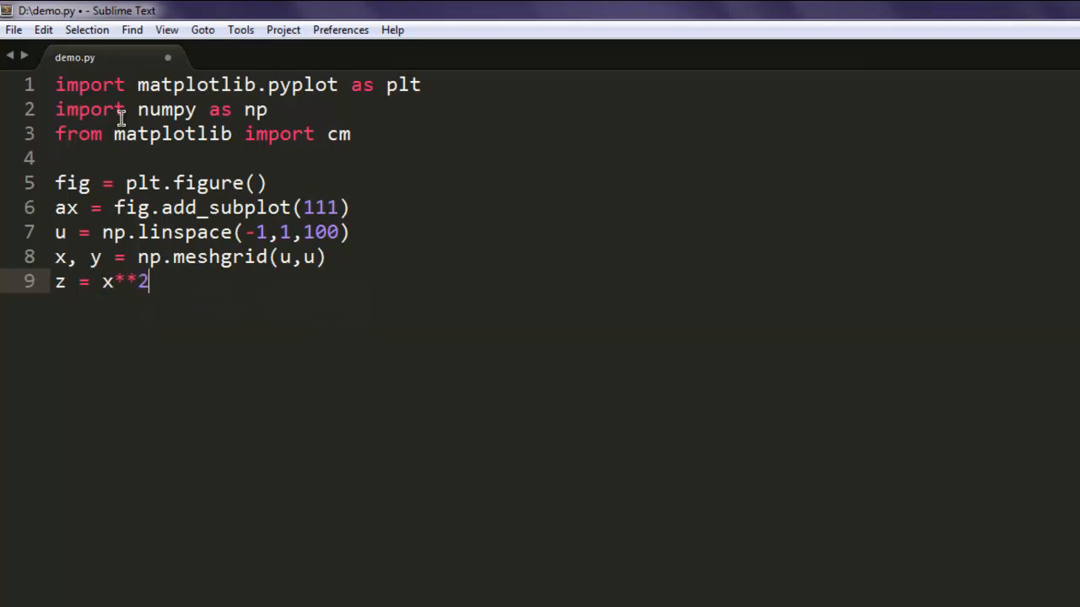
type("+ y")
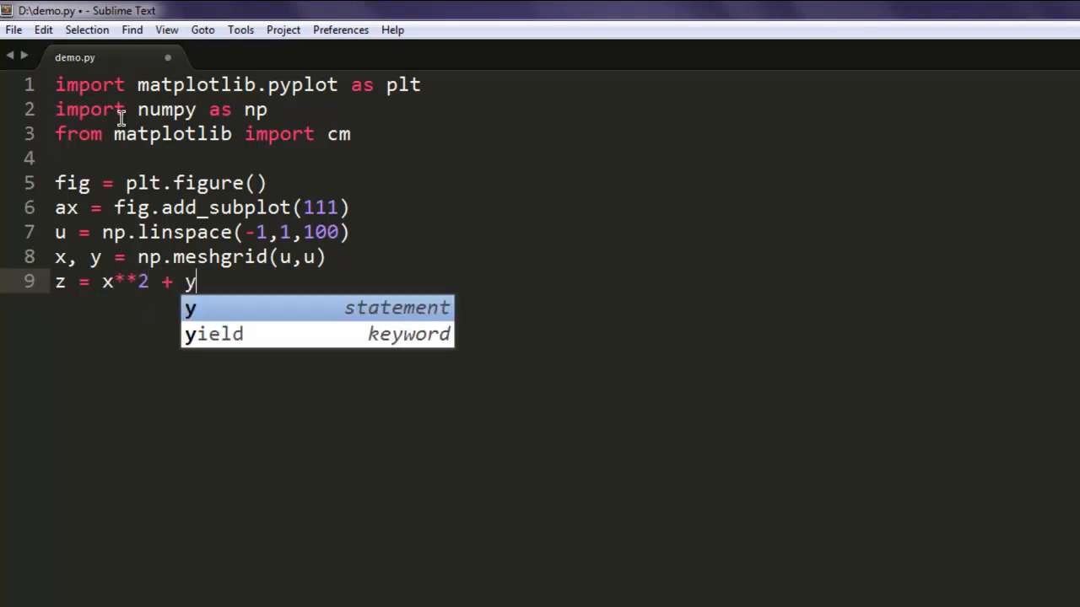
type("**")
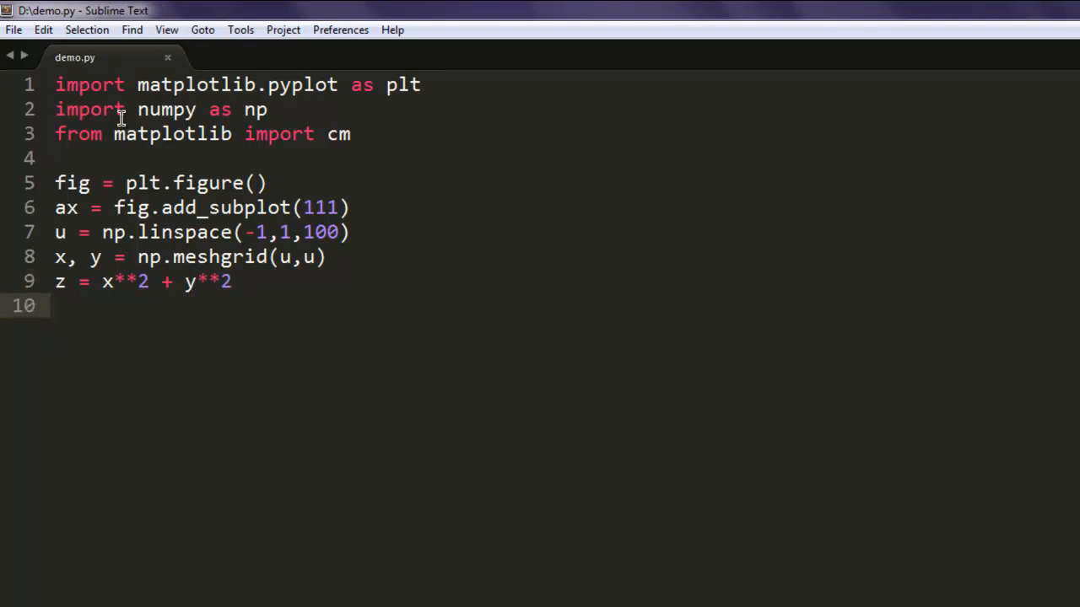
- Draw the filled contour with ax.contourf(x,y,z) and finish with plt.show()
type("ax.c")
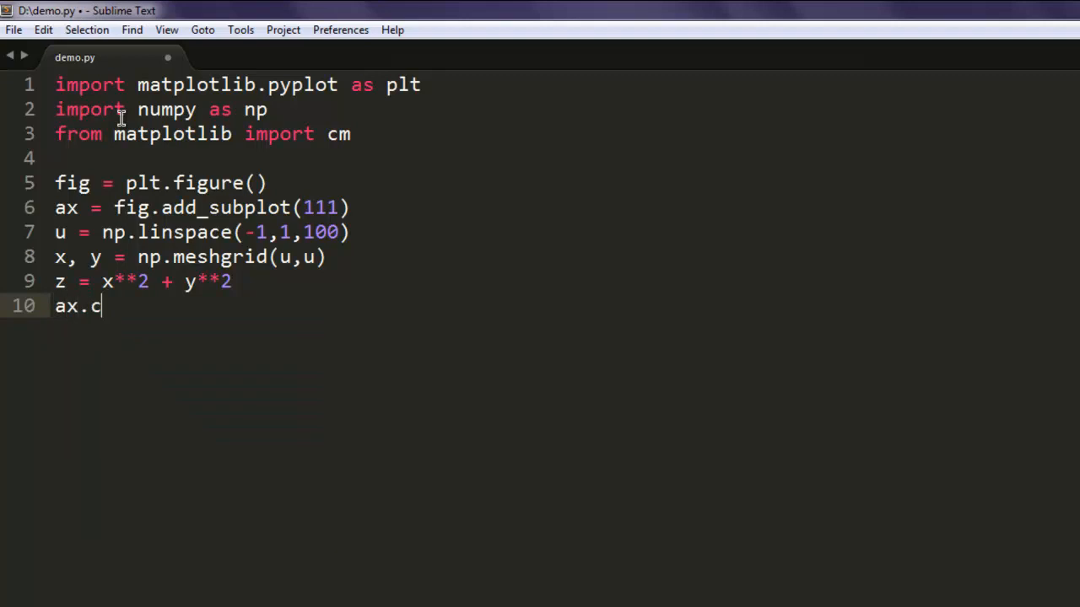
type("ontourf")
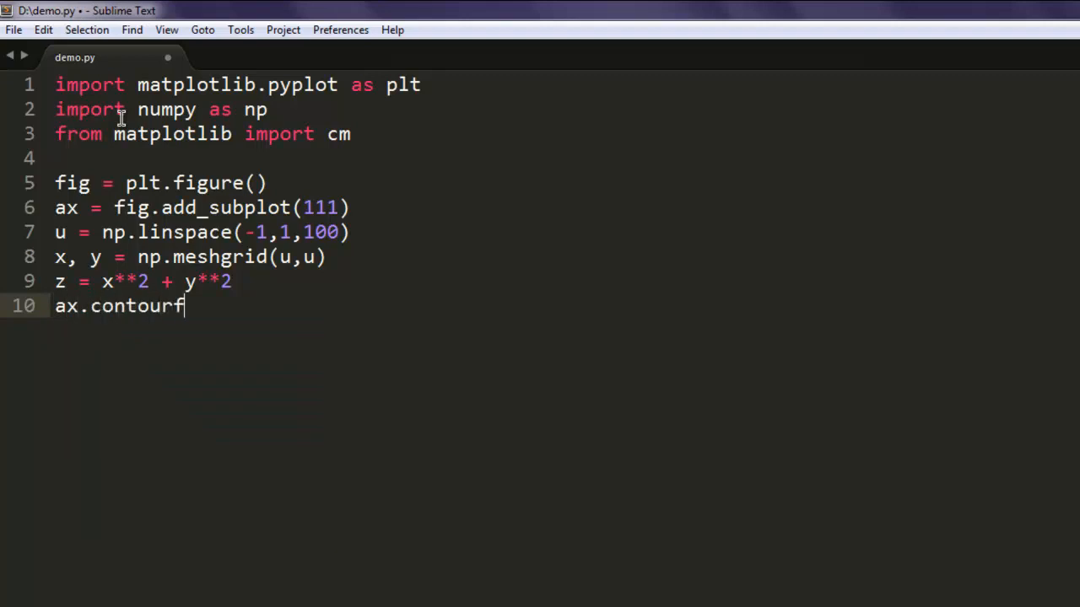
type("()")
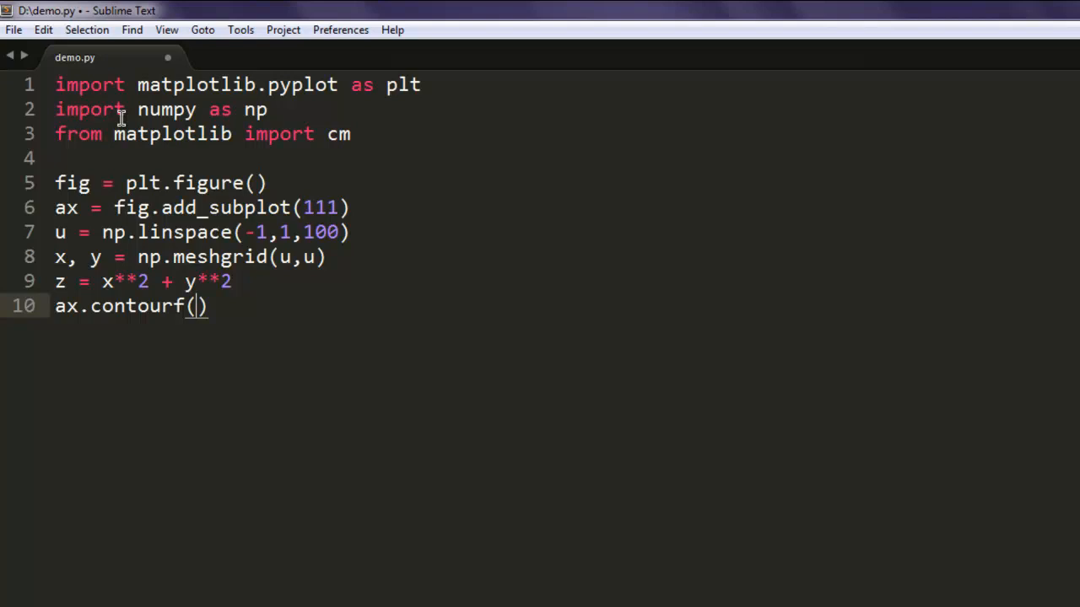
type("x,y")
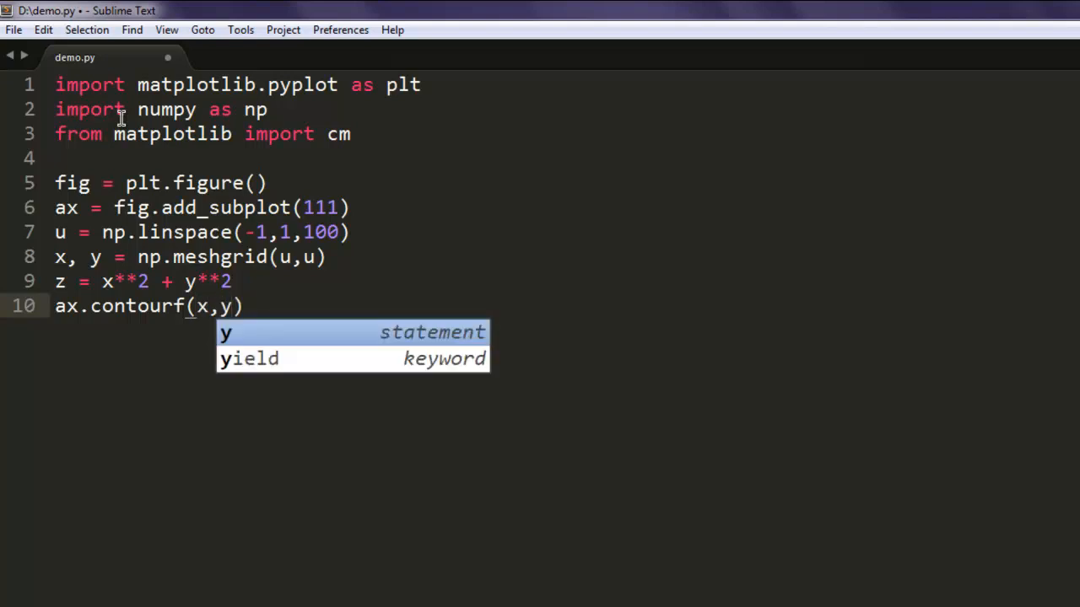
type(",z)")
type("plt.sho")
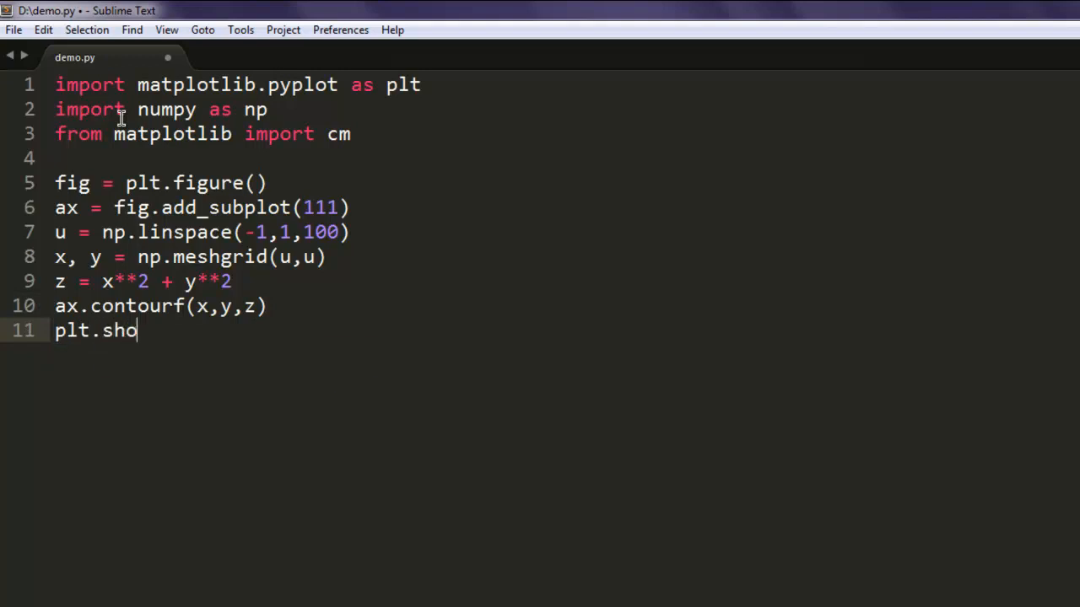
type("w()")
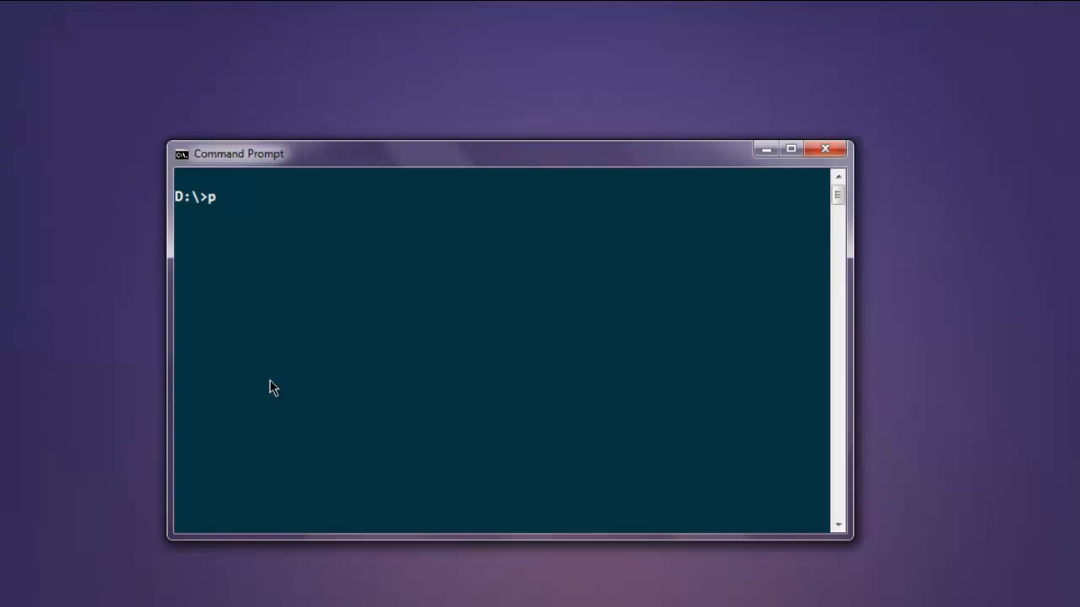
- Run python demo.py to open the Figure window with the concentric-ring contour plot
type("ython demo.py")
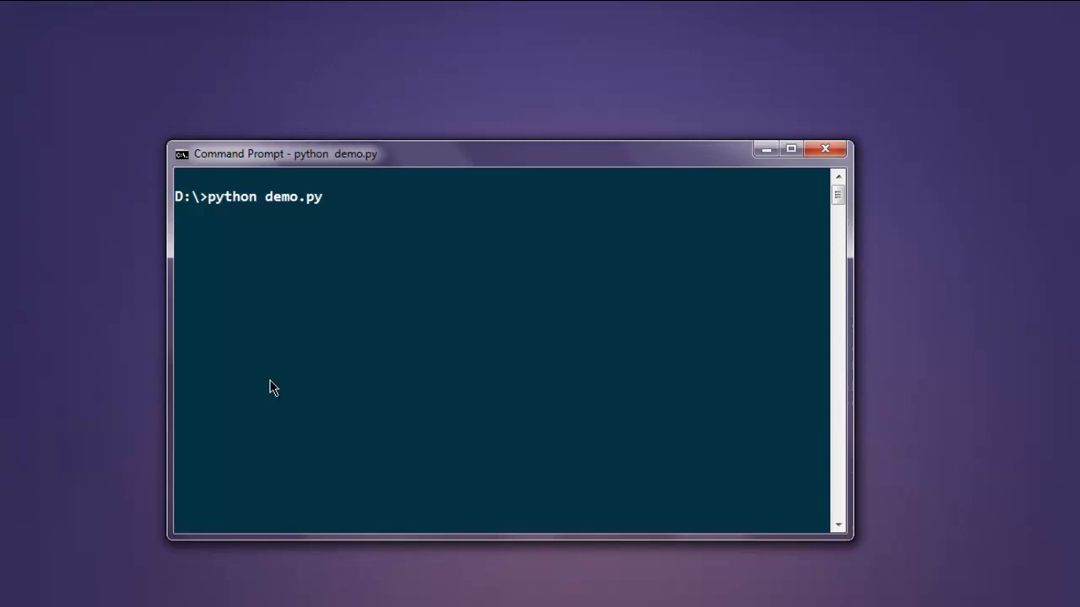
key("Return")
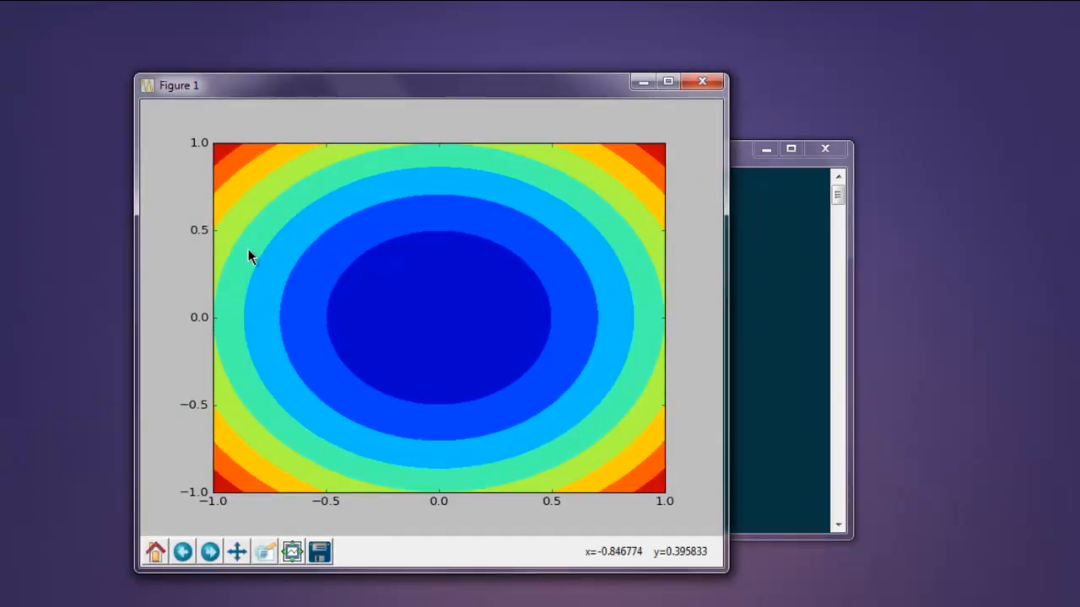
mouse_move(4, 257)
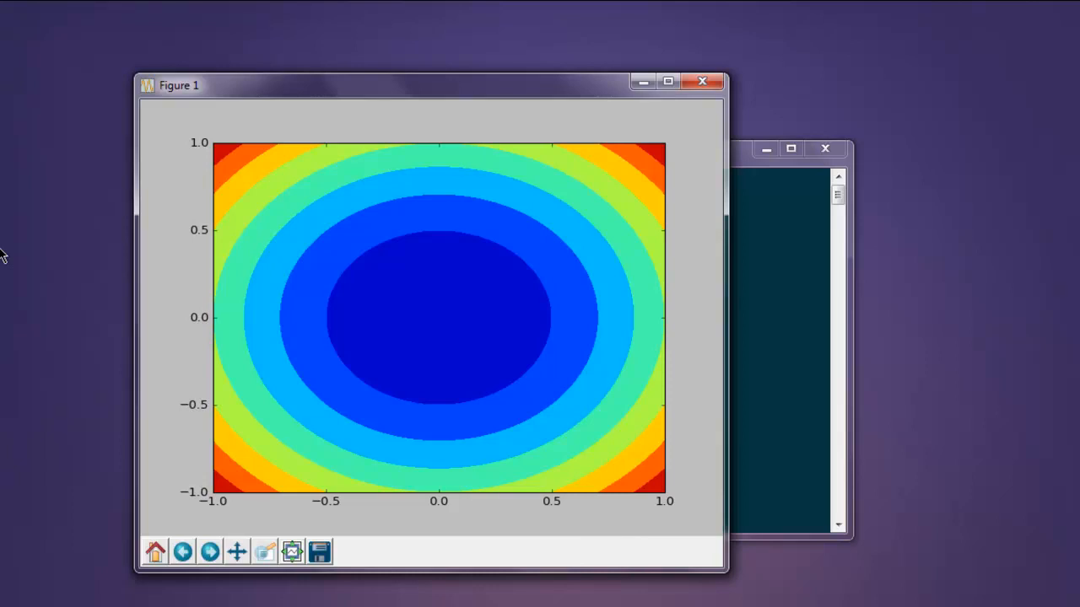